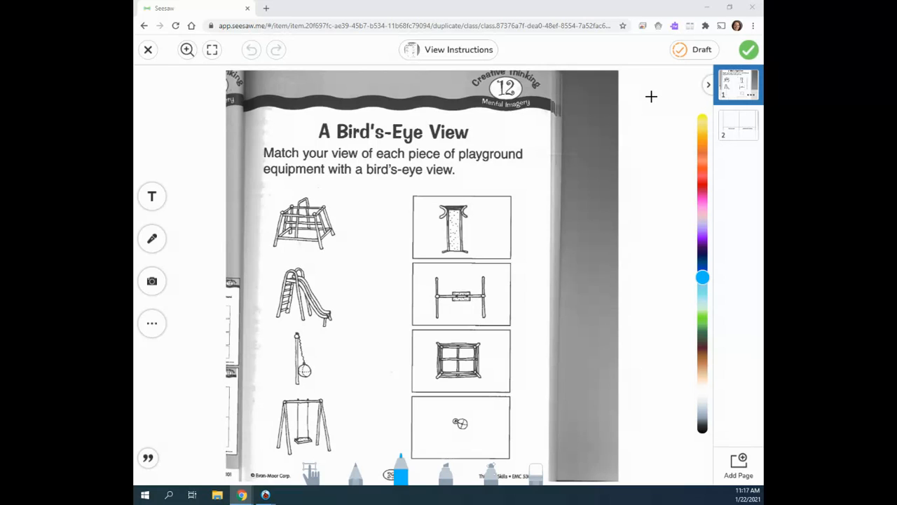
- Circle the climbing frame picture in blue ink
drag(343, 198, 368, 209)
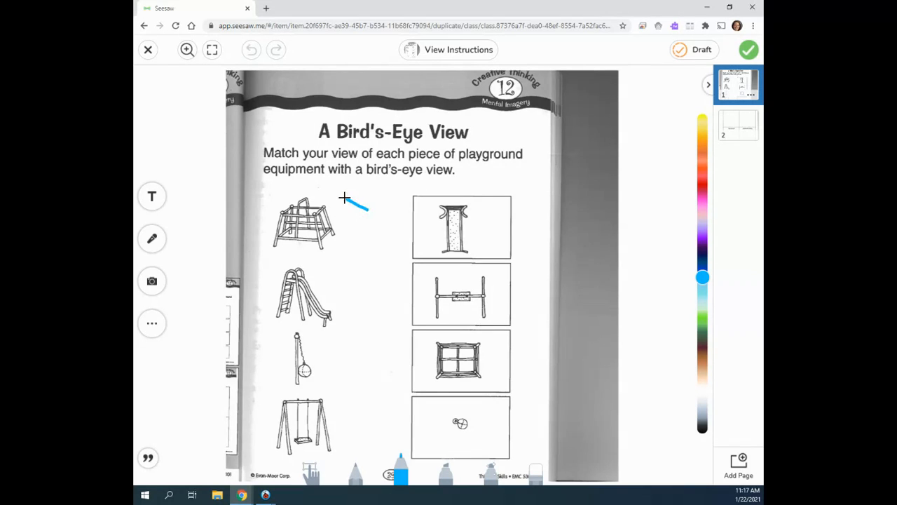
drag(343, 198, 362, 252)
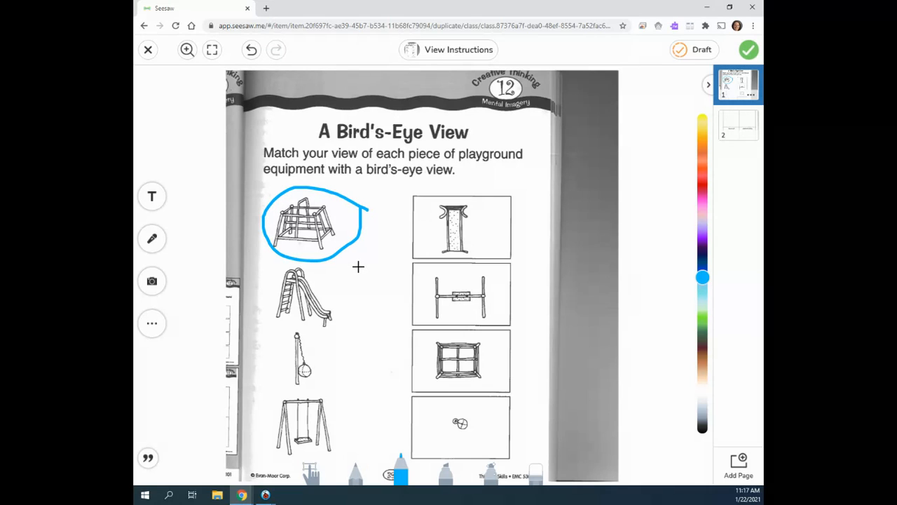
mouse_move(353, 265)
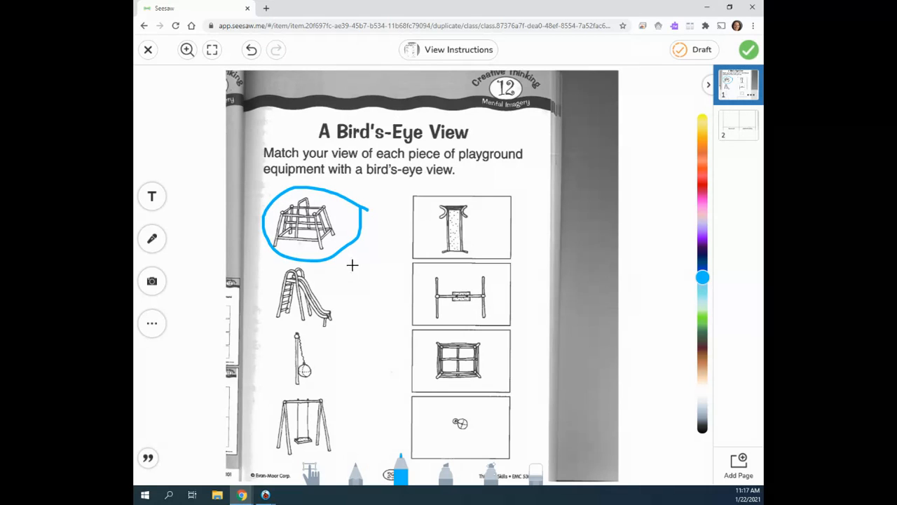
mouse_move(317, 272)
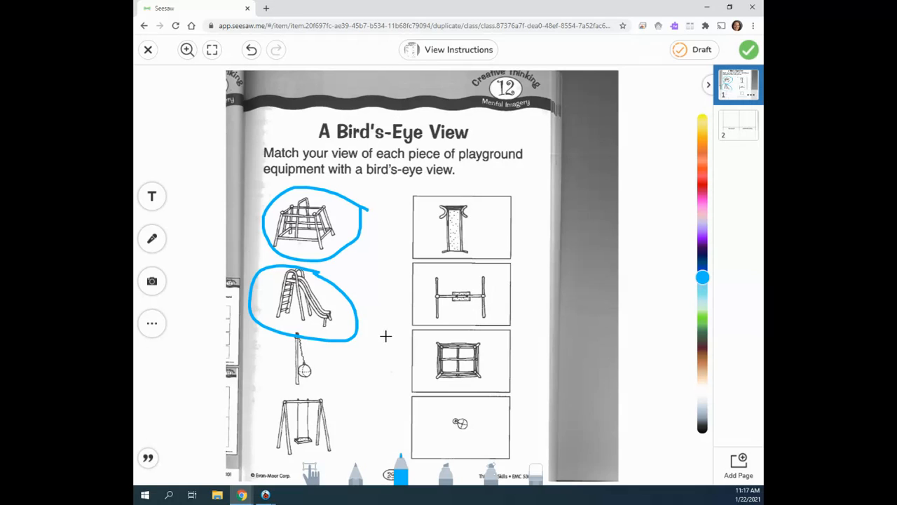
mouse_move(352, 379)
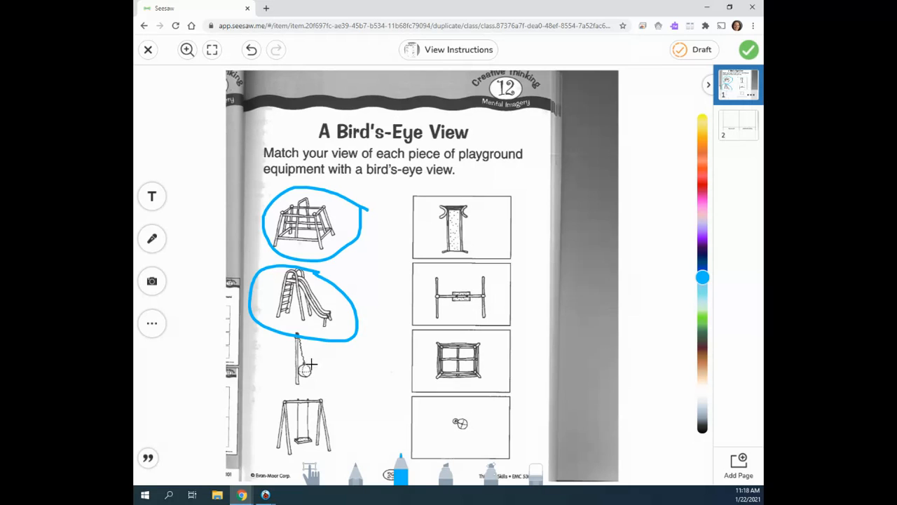
- Draw blue lines linking the tetherball, swing set and climbing frame to their overhead views
drag(310, 365, 452, 415)
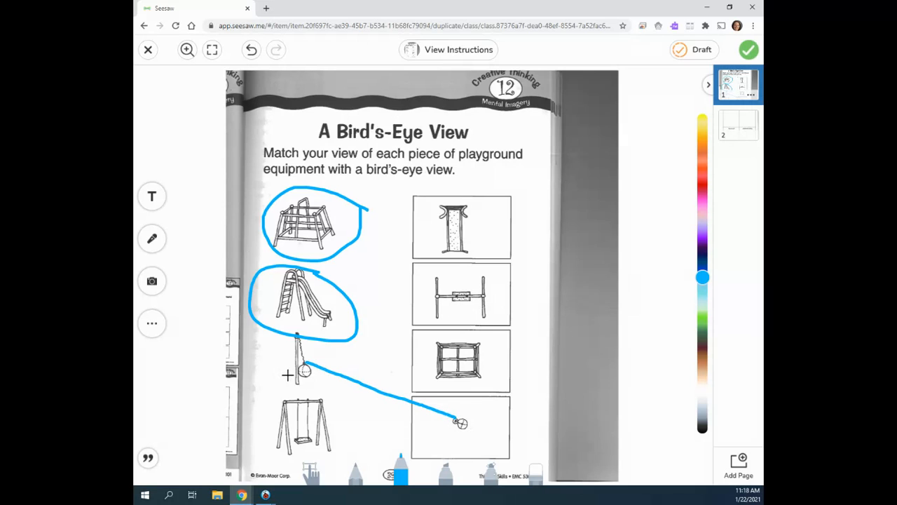
mouse_move(442, 429)
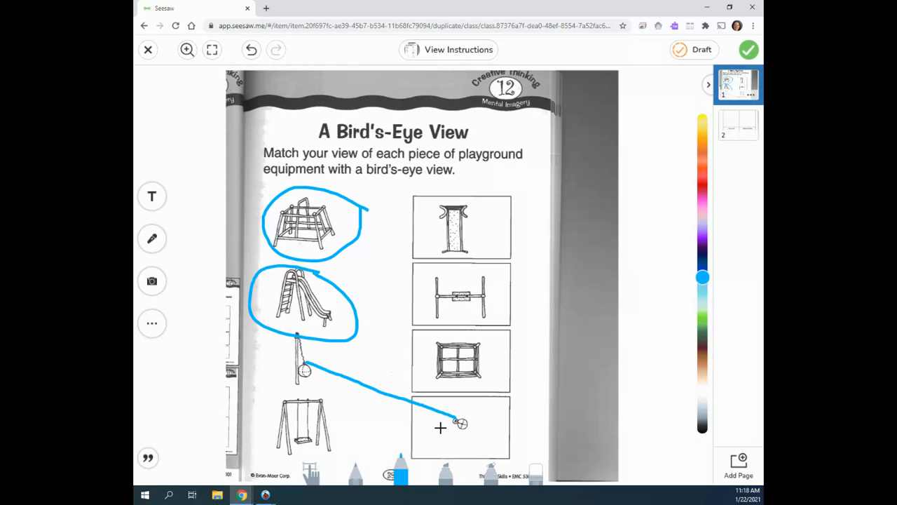
mouse_move(315, 426)
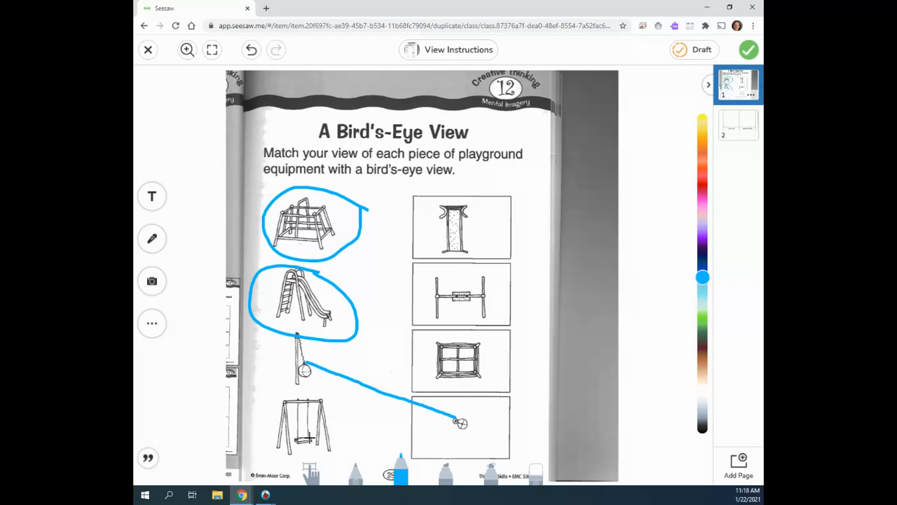
mouse_move(327, 415)
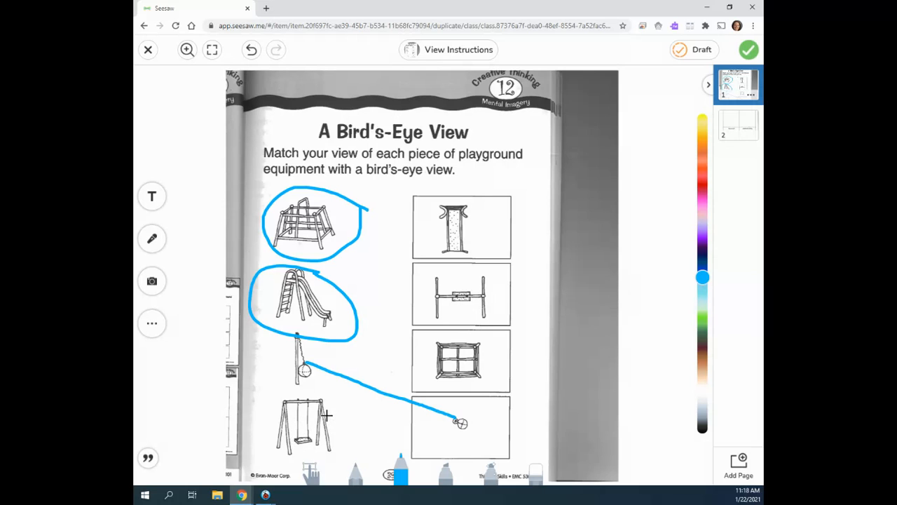
drag(325, 421, 423, 314)
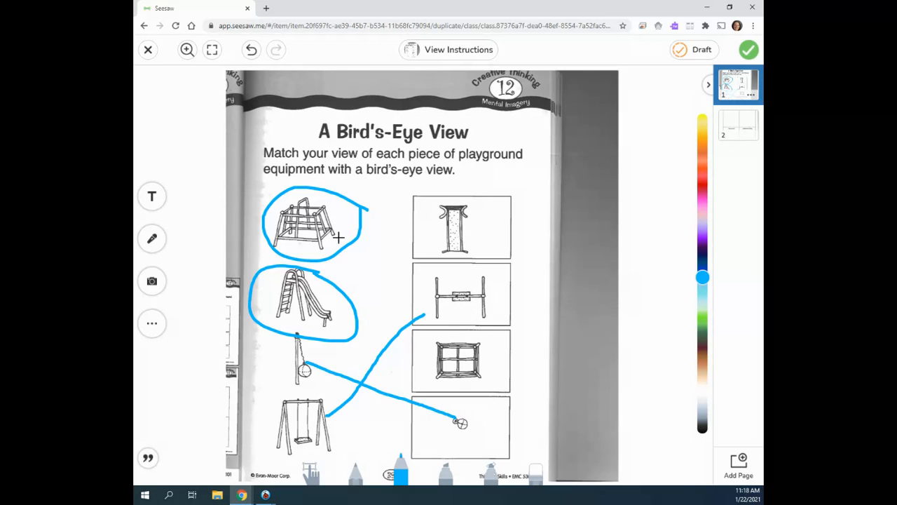
drag(340, 238, 424, 347)
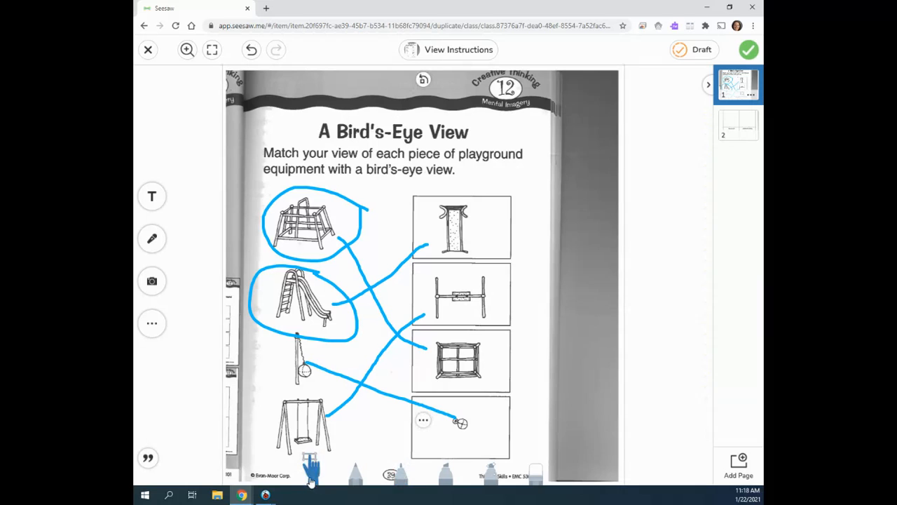
- Open page 2, the 'Flying Over' drawing grid, from the page panel
click(737, 124)
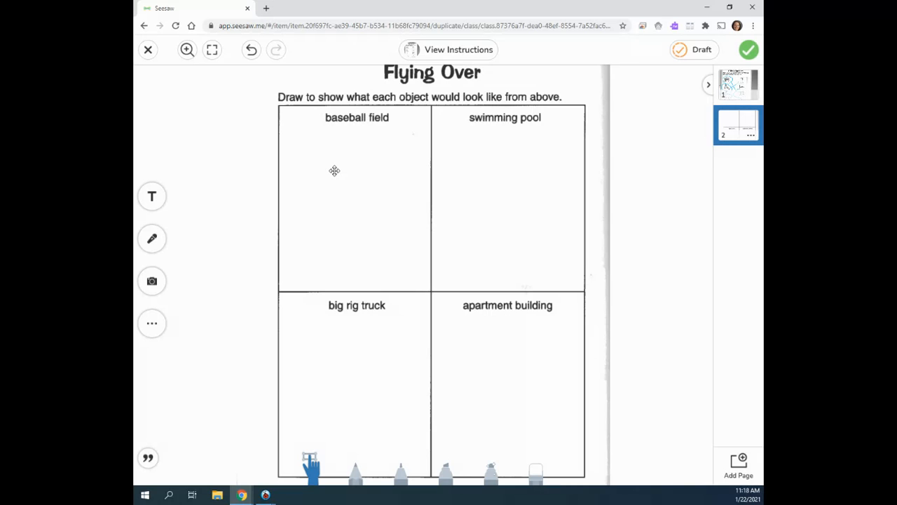
mouse_move(385, 128)
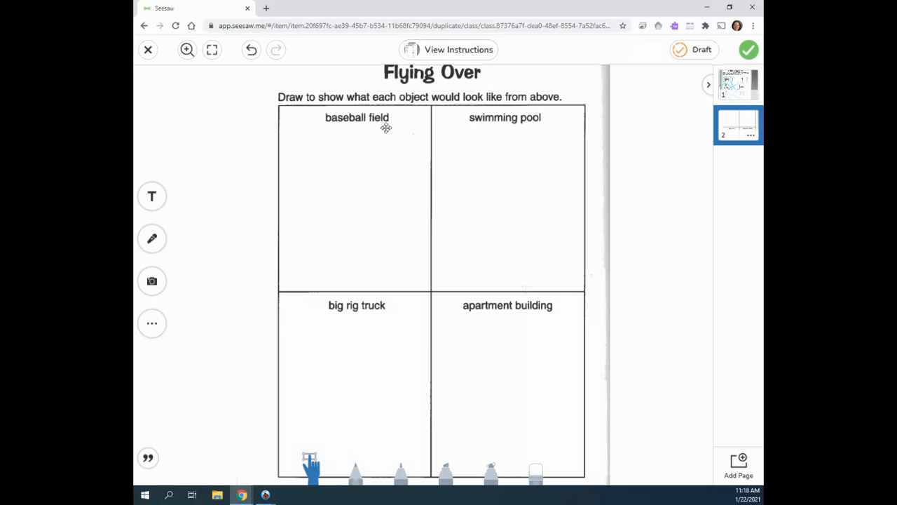
mouse_move(333, 178)
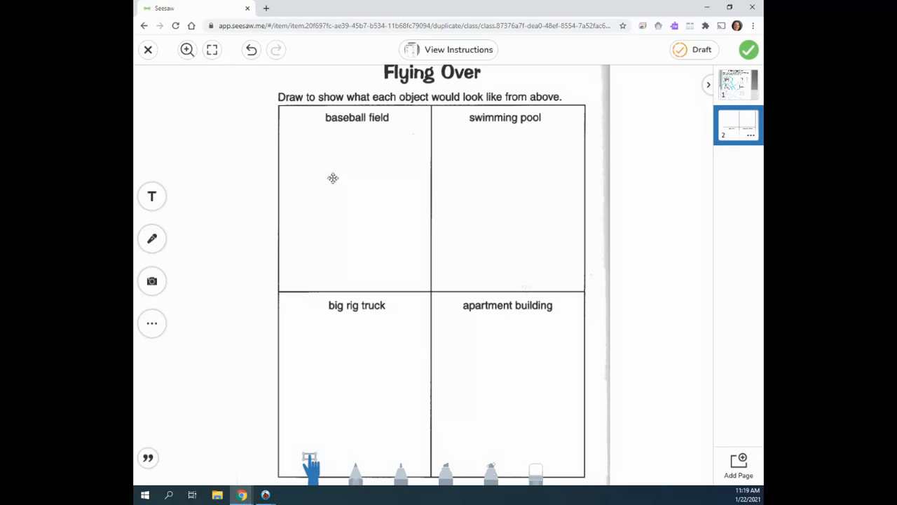
mouse_move(333, 194)
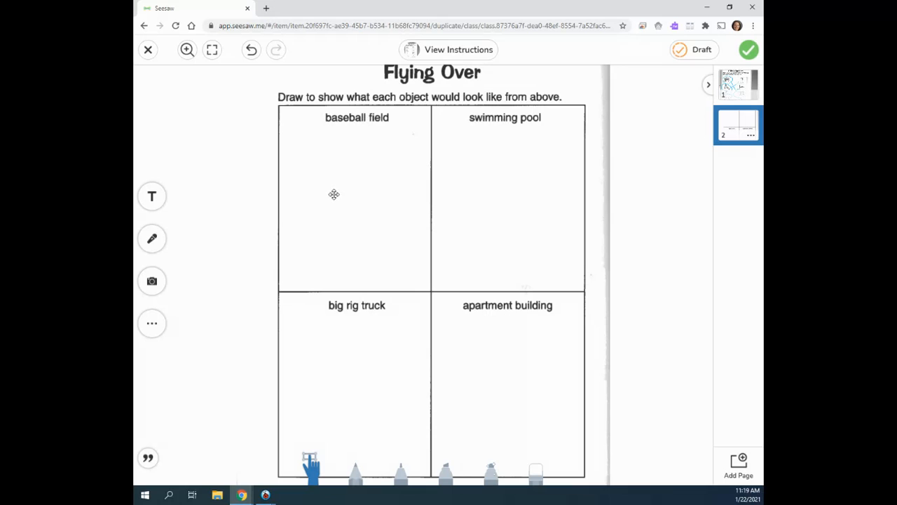
mouse_move(527, 160)
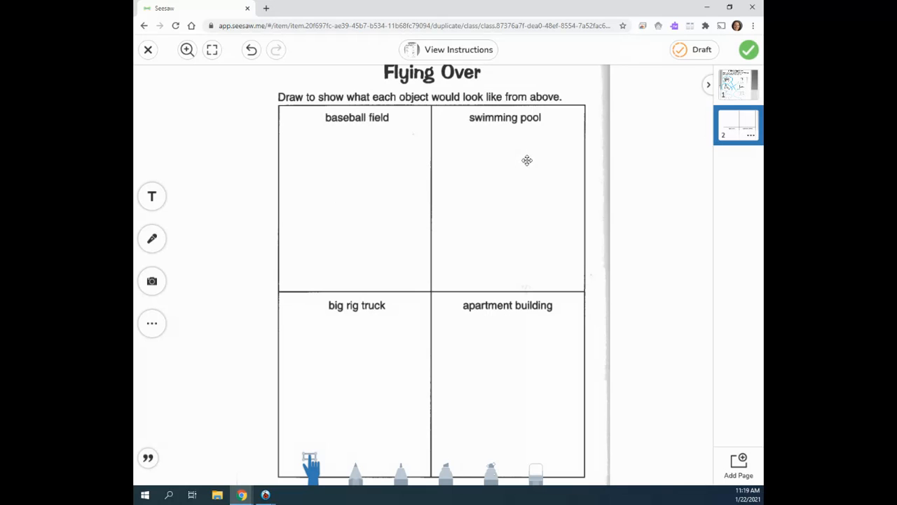
mouse_move(500, 213)
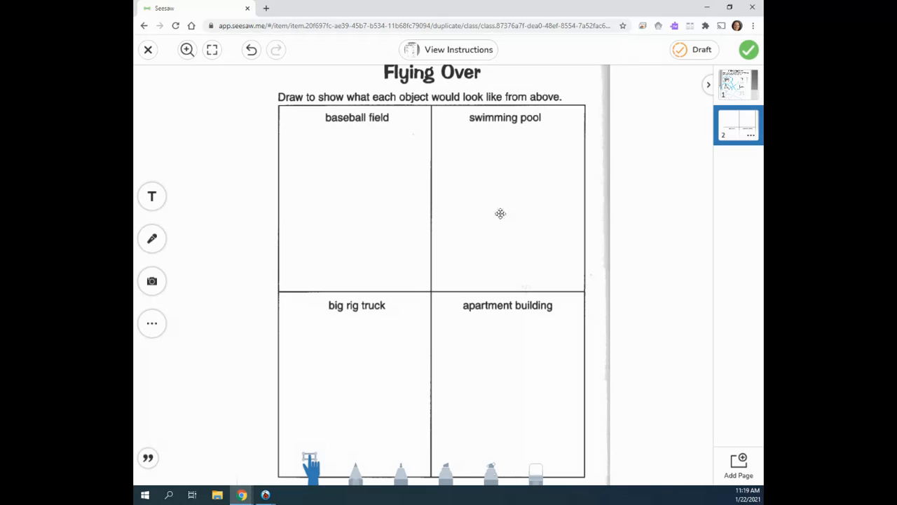
mouse_move(348, 333)
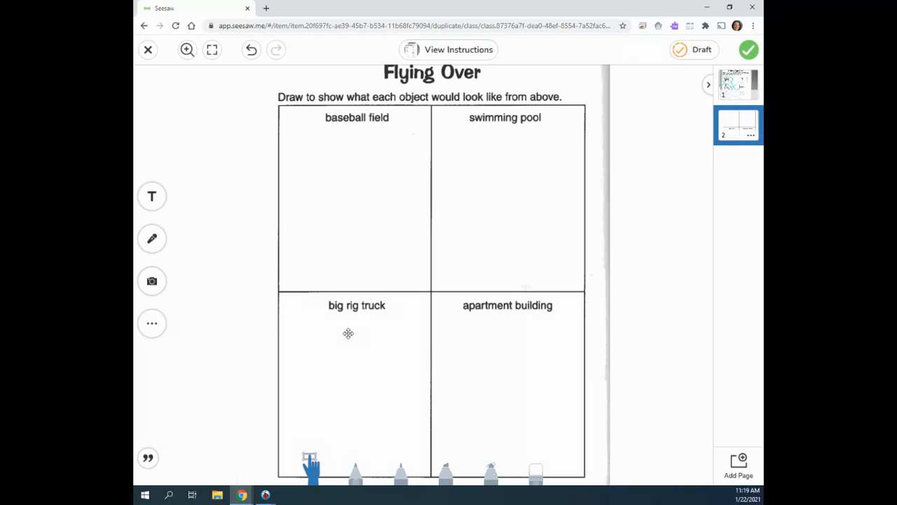
mouse_move(497, 334)
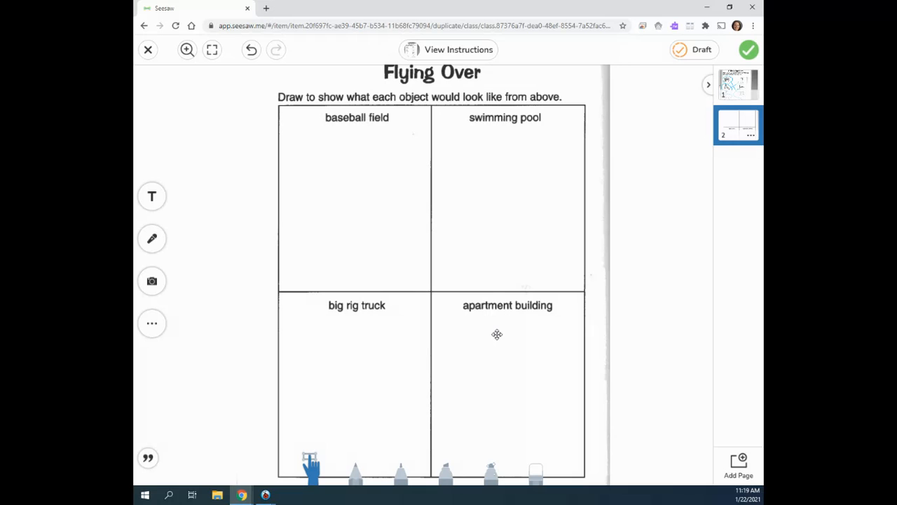